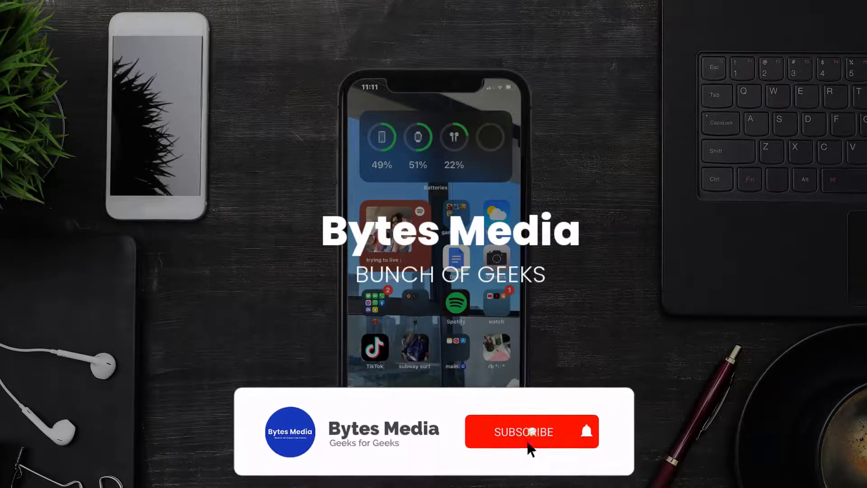
Step: Search the App Store for 'sunpass app' and start the SunPass update
left_click(523, 432)
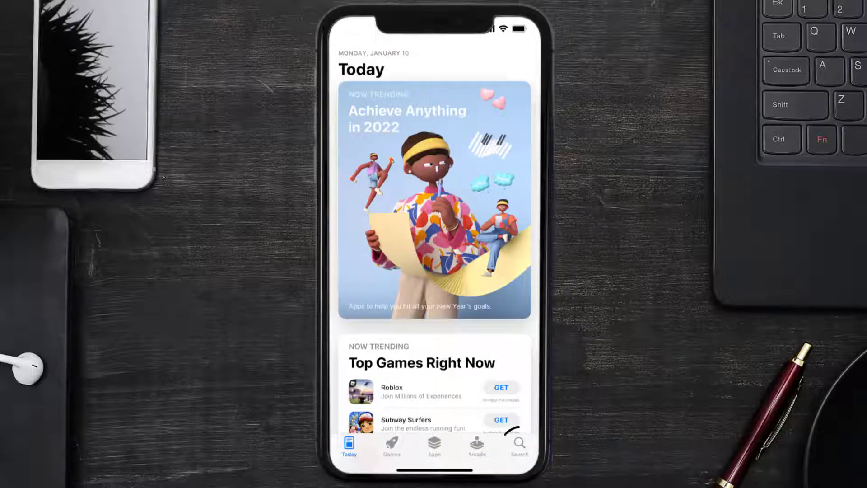
left_click(517, 445)
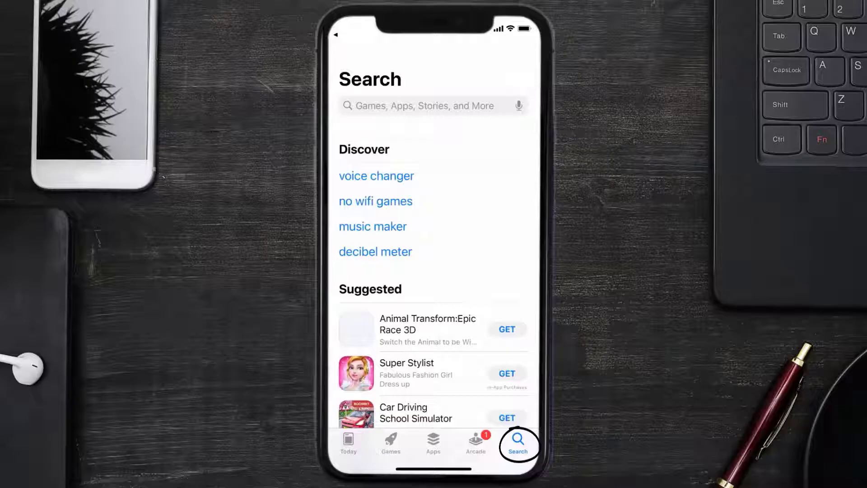
type("sunpass app")
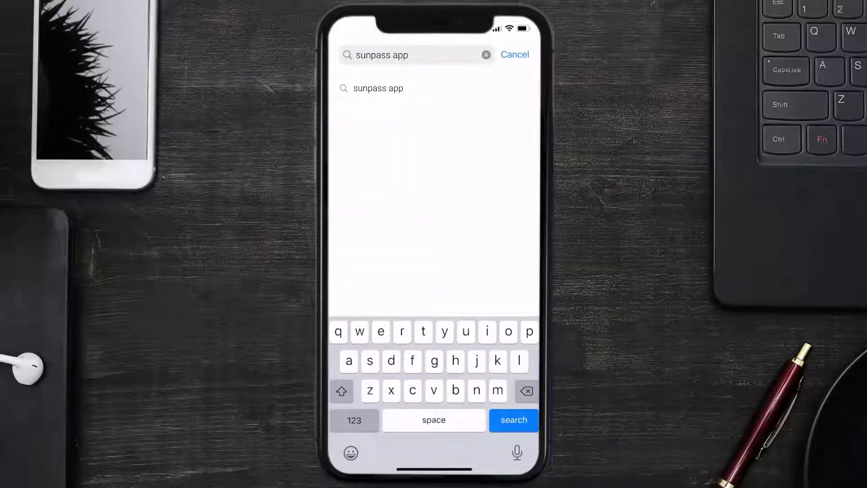
left_click(513, 419)
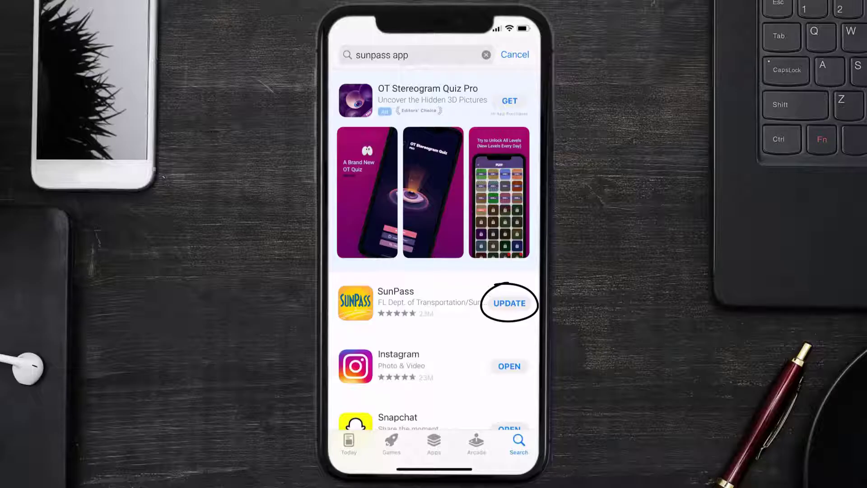
left_click(508, 303)
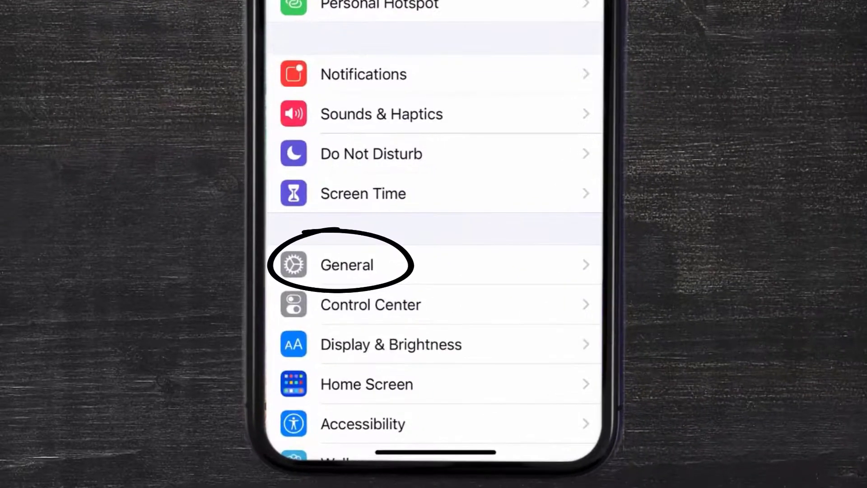
Step: Go to General > iPhone Storage to reach the storage overview
left_click(346, 264)
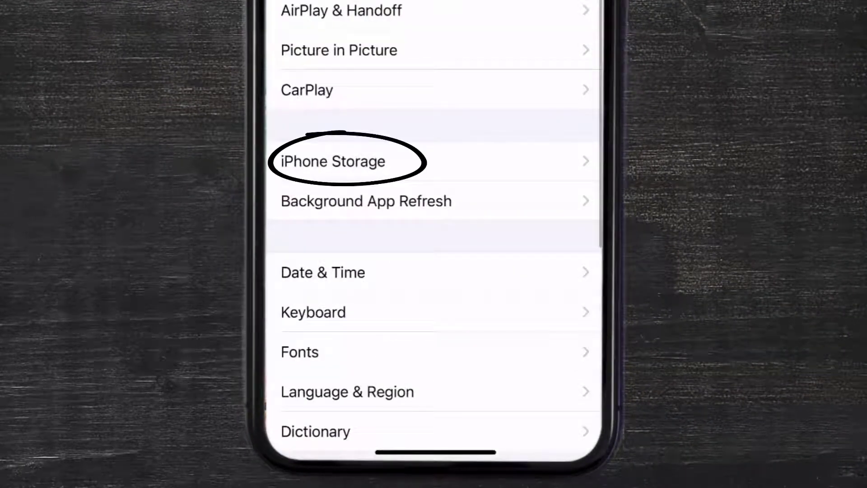
left_click(331, 161)
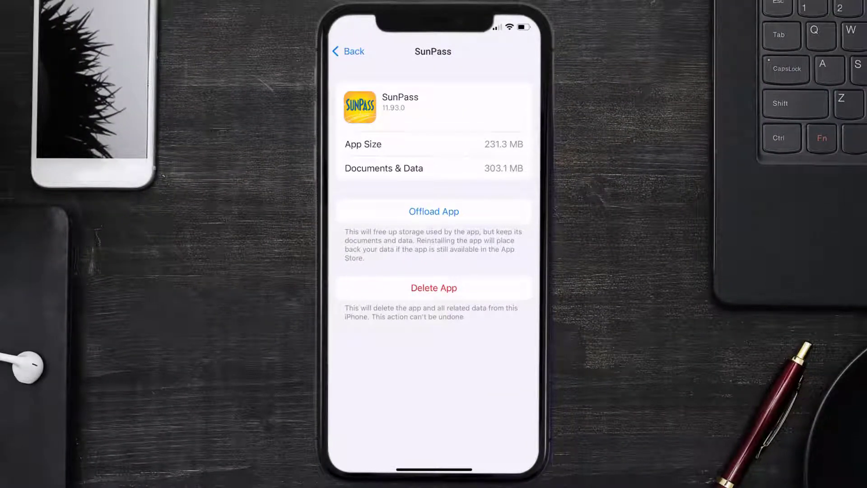
Step: Offload SunPass keeping its data, then reinstall it from the storage page
left_click(433, 211)
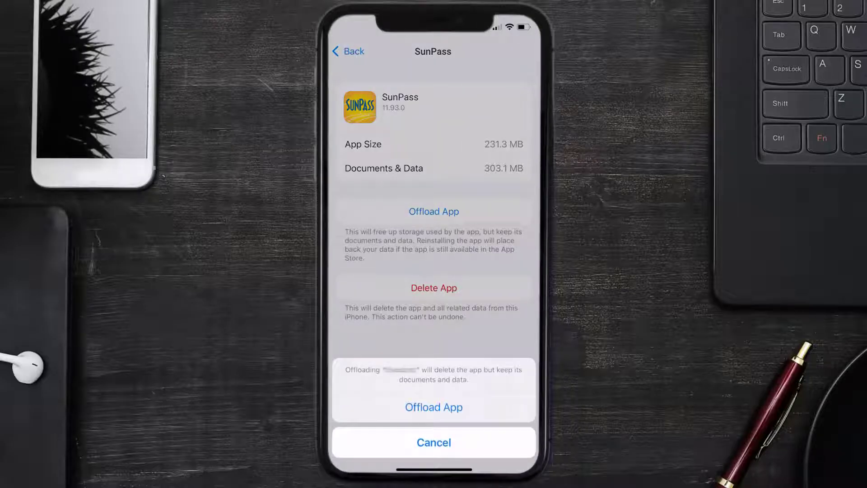
left_click(433, 407)
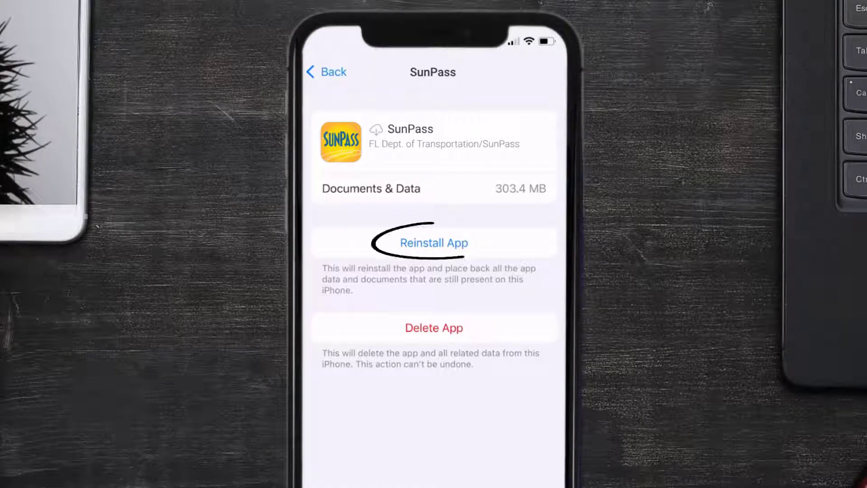
left_click(434, 243)
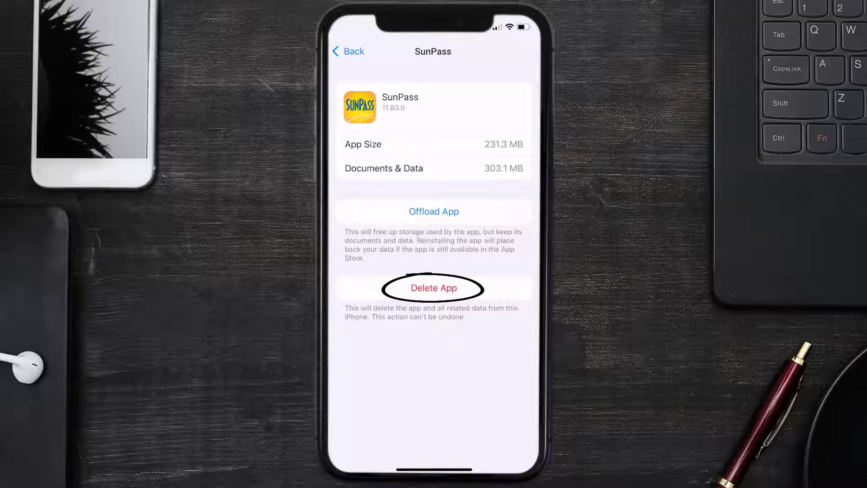
Step: Delete SunPass and all its data from the storage page
left_click(433, 288)
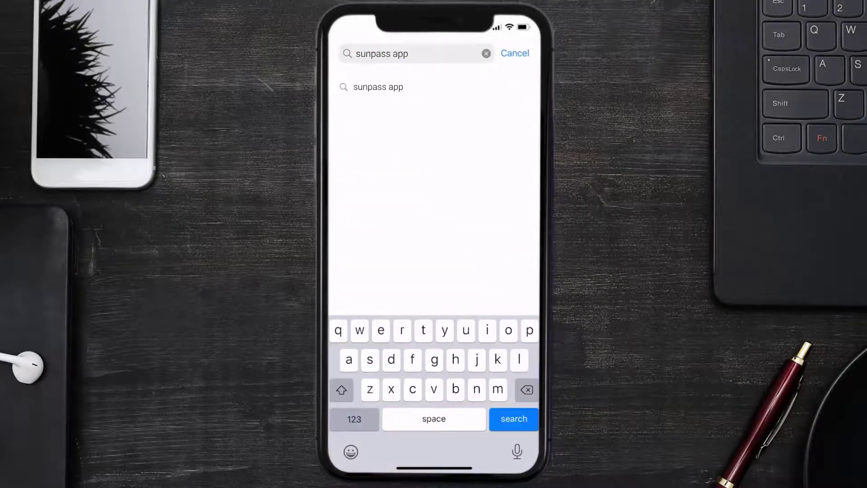
Step: Search 'sunpass app' and start downloading SunPass again with GET
left_click(513, 418)
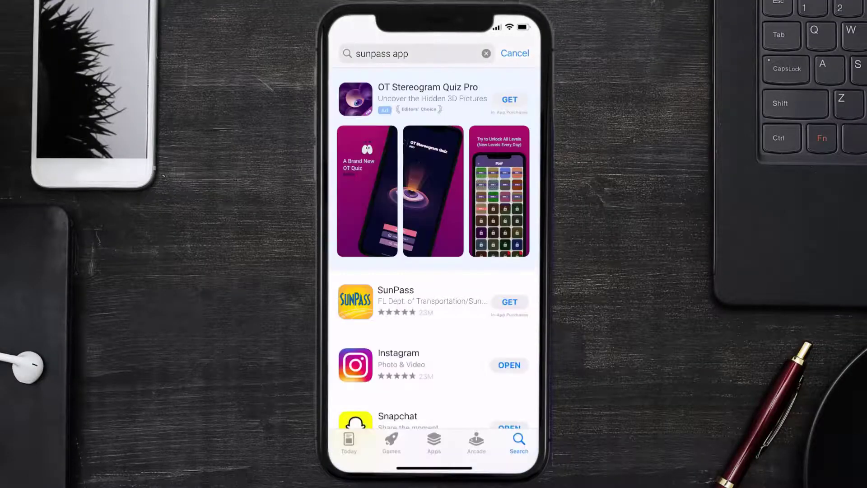
left_click(508, 302)
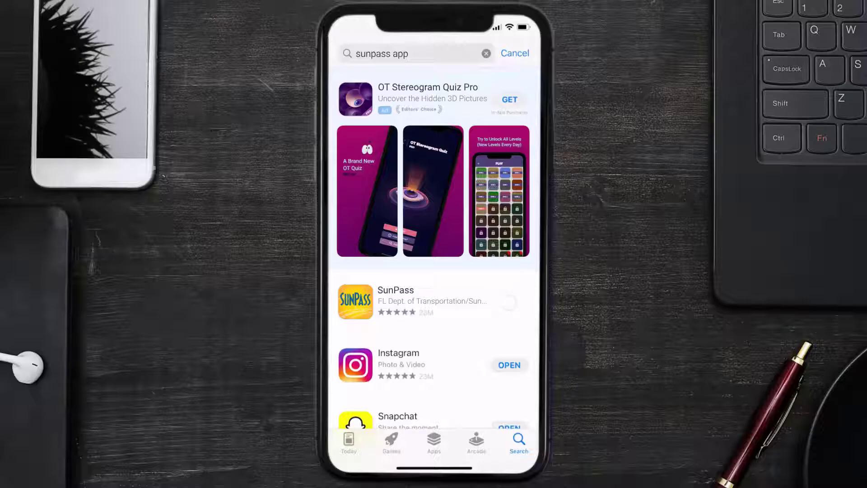